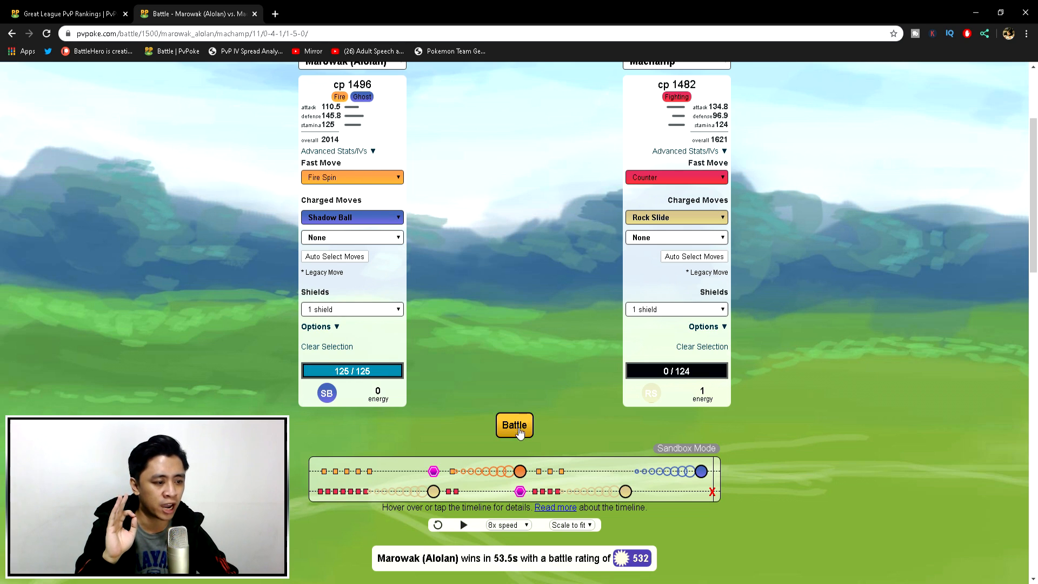
# Step: Run the Alolan Marowak vs Machamp battle and review the 511-rating win and matchup details
pyautogui.click(514, 424)
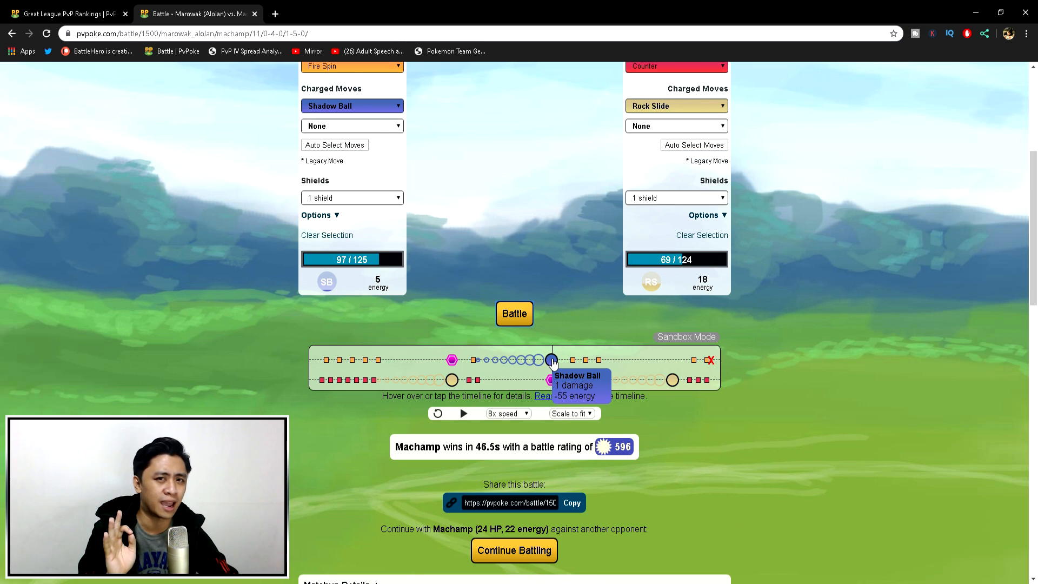
pyautogui.scroll(3)
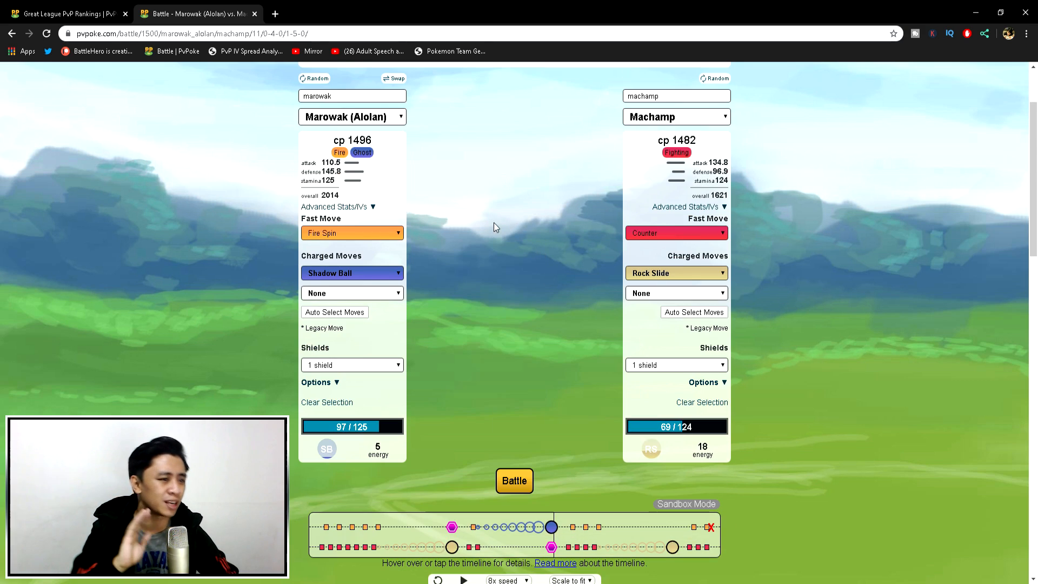
pyautogui.click(335, 206)
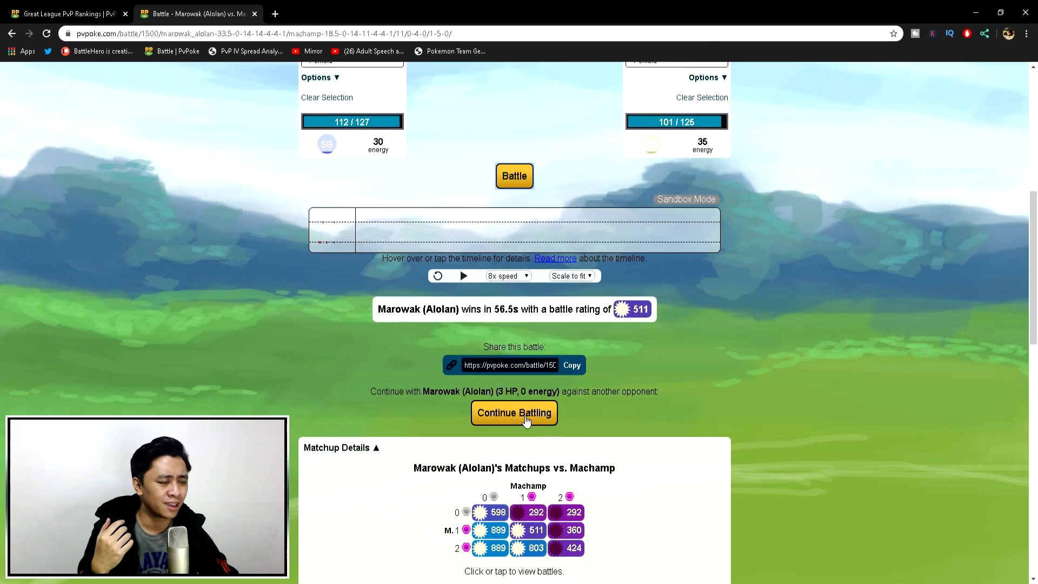
pyautogui.scroll(3)
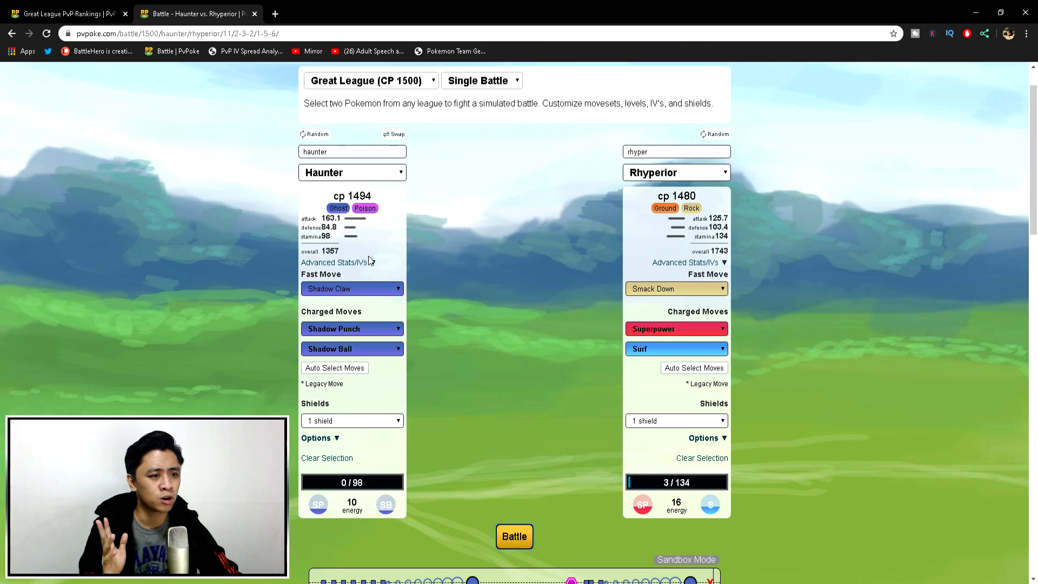
# Step: Run the tuned Haunter (CP 1499) vs Rhyperior (CP 1500) battle, Haunter surviving with 2 HP
pyautogui.click(337, 262)
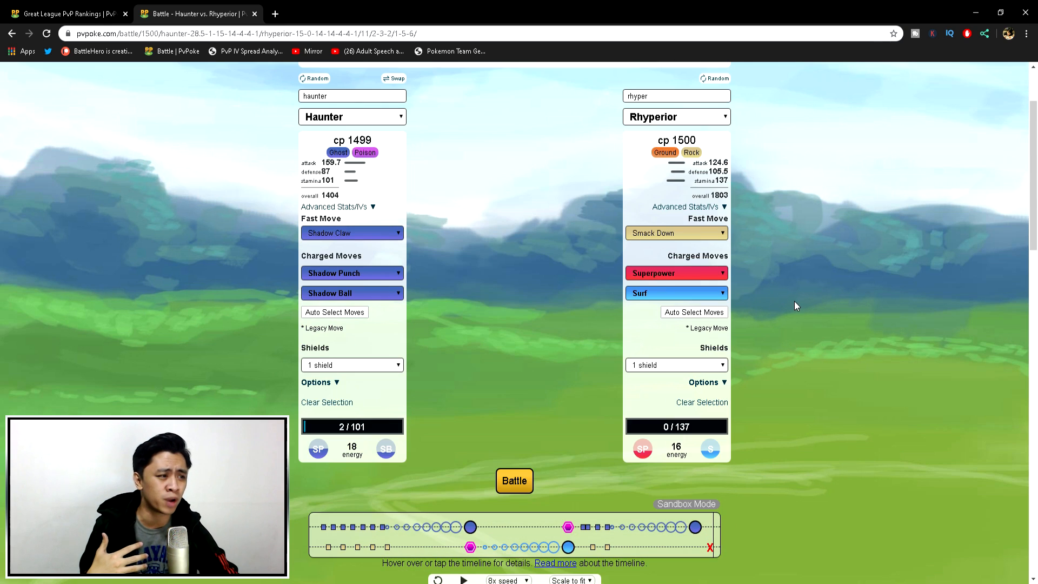
pyautogui.moveTo(780, 309)
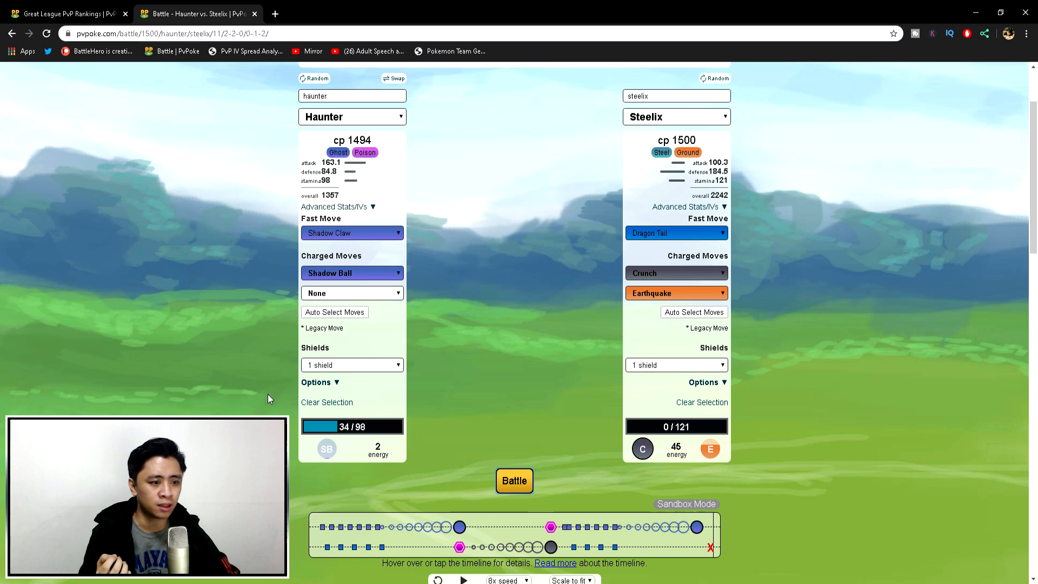
# Step: Show Haunter's level and IVs and run the Haunter vs Steelix battle
pyautogui.click(335, 206)
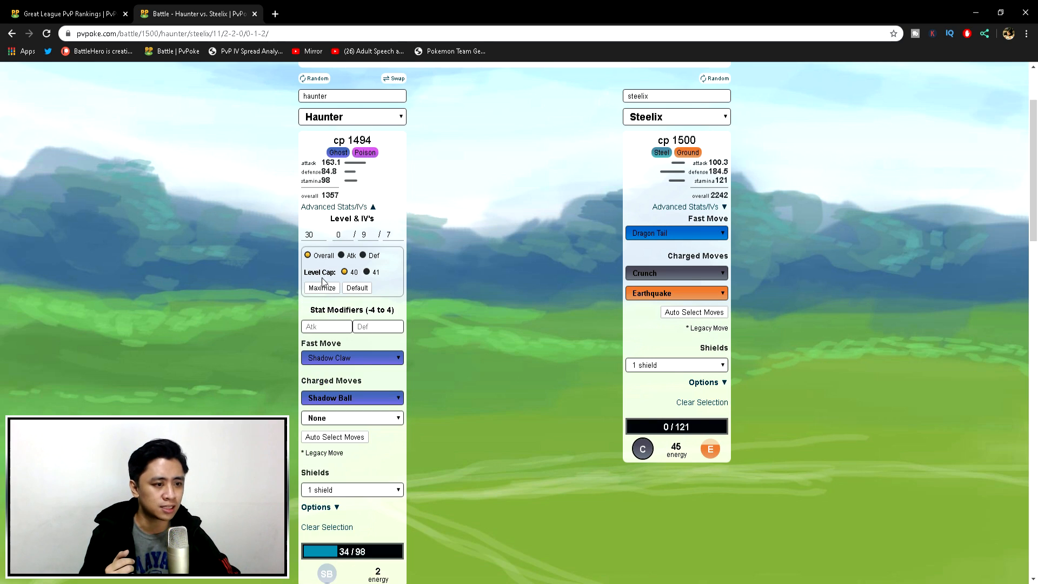
pyautogui.scroll(3)
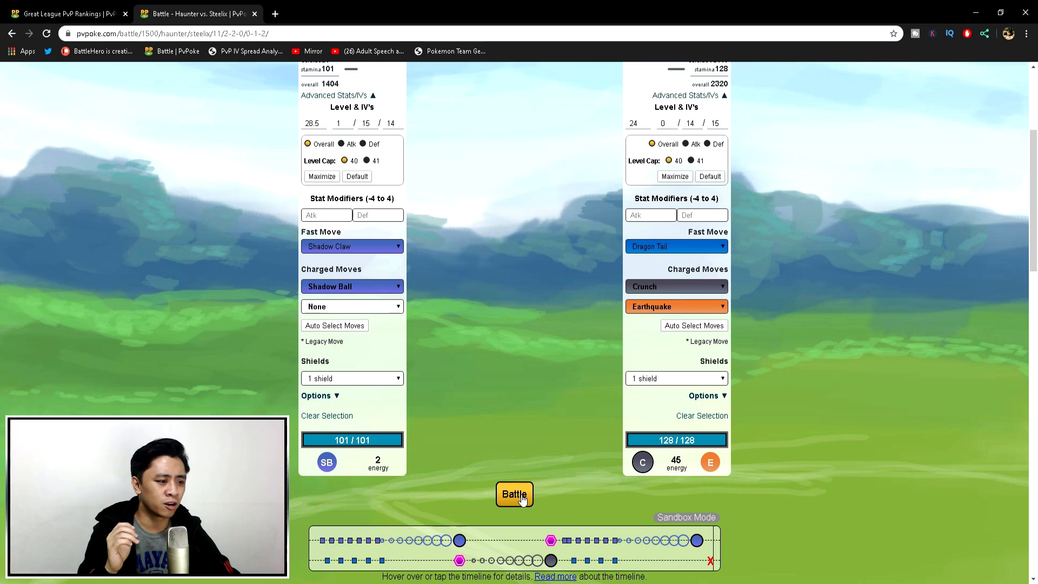
pyautogui.click(515, 494)
pyautogui.write('probo')
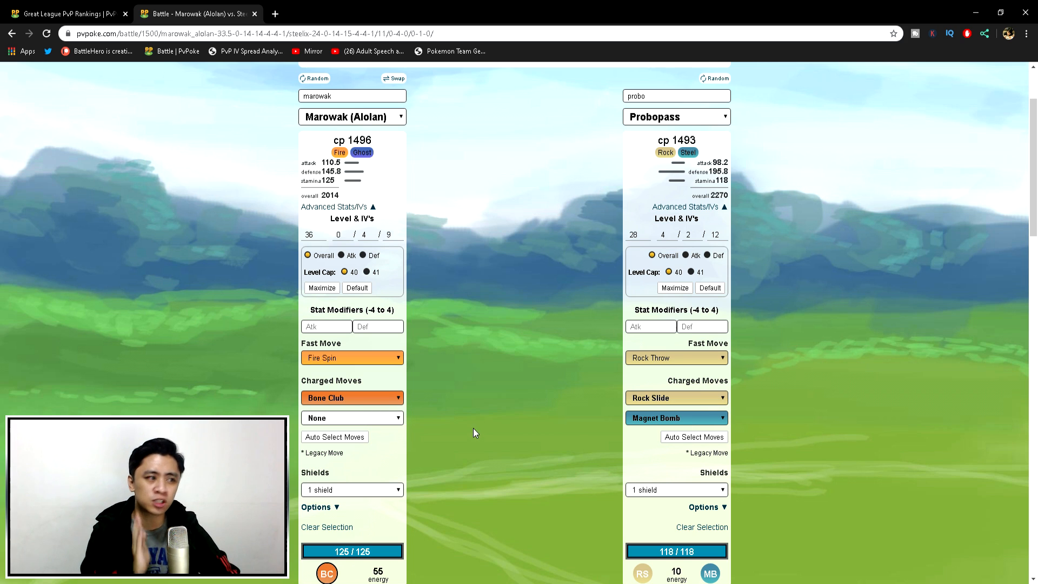
# Step: Run Alolan Marowak vs Probopass, then rerun with Probopass's charged moves set to None
pyautogui.click(514, 438)
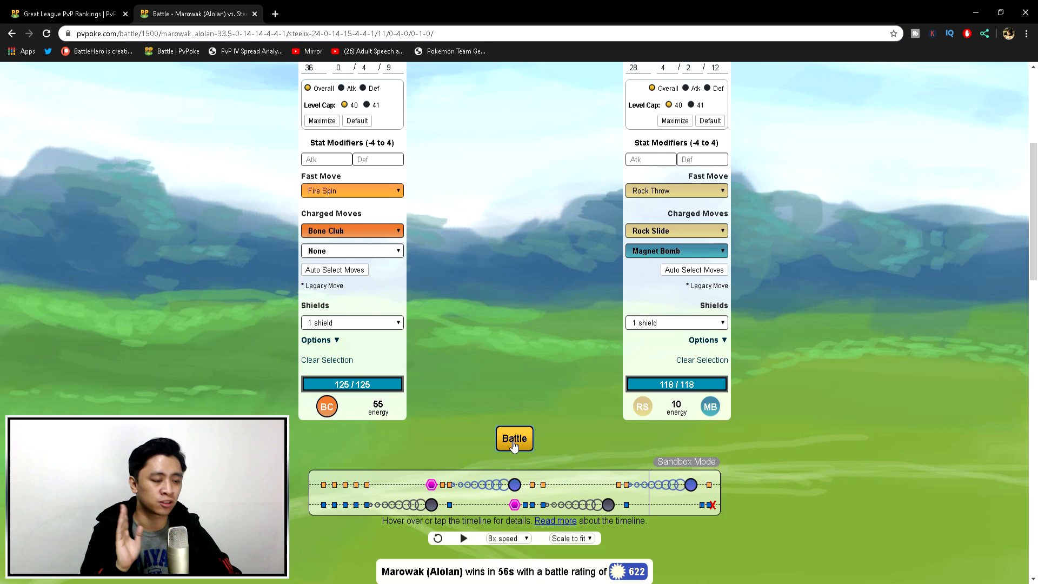
pyautogui.click(515, 438)
pyautogui.write('probo')
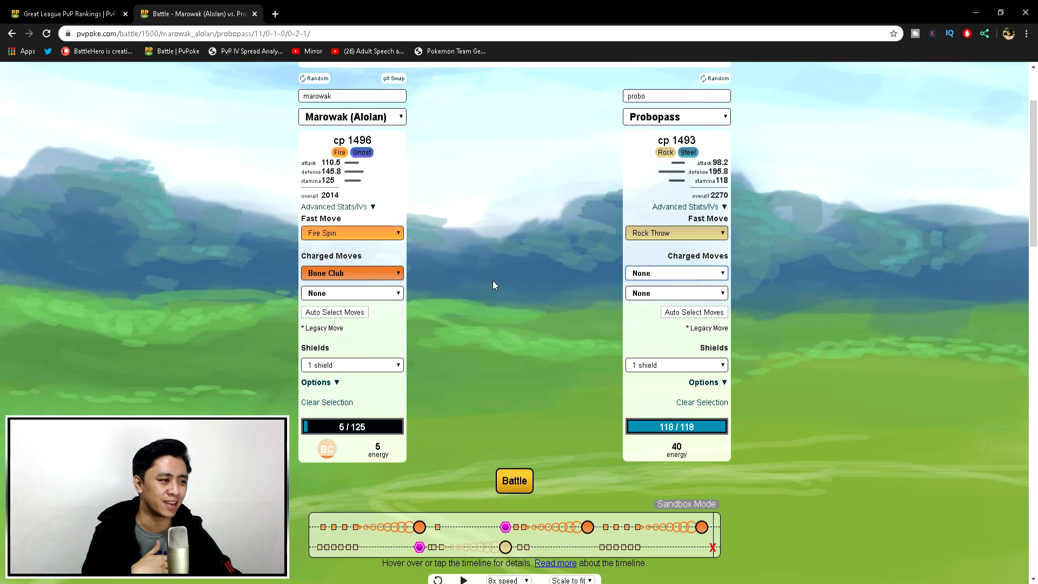
pyautogui.click(513, 480)
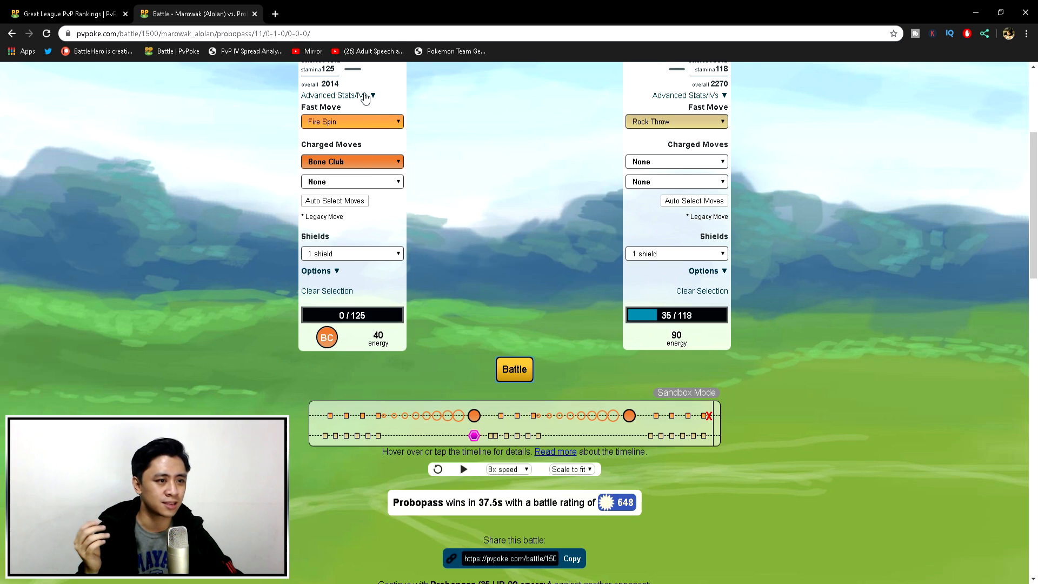
pyautogui.click(337, 95)
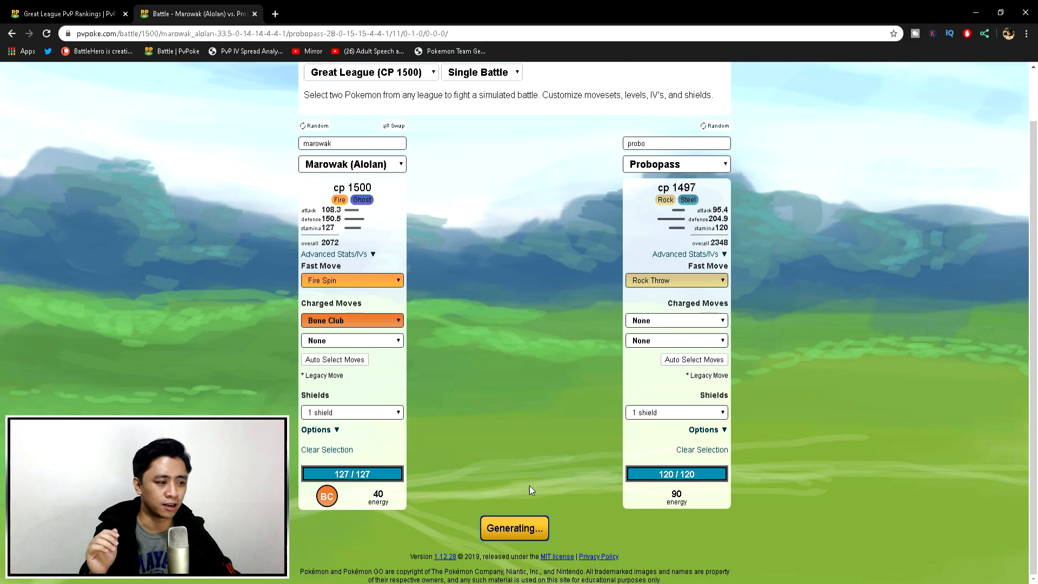
# Step: Run Sableye vs Probopass, Probopass winning with 2 HP left, and review the result
pyautogui.click(515, 527)
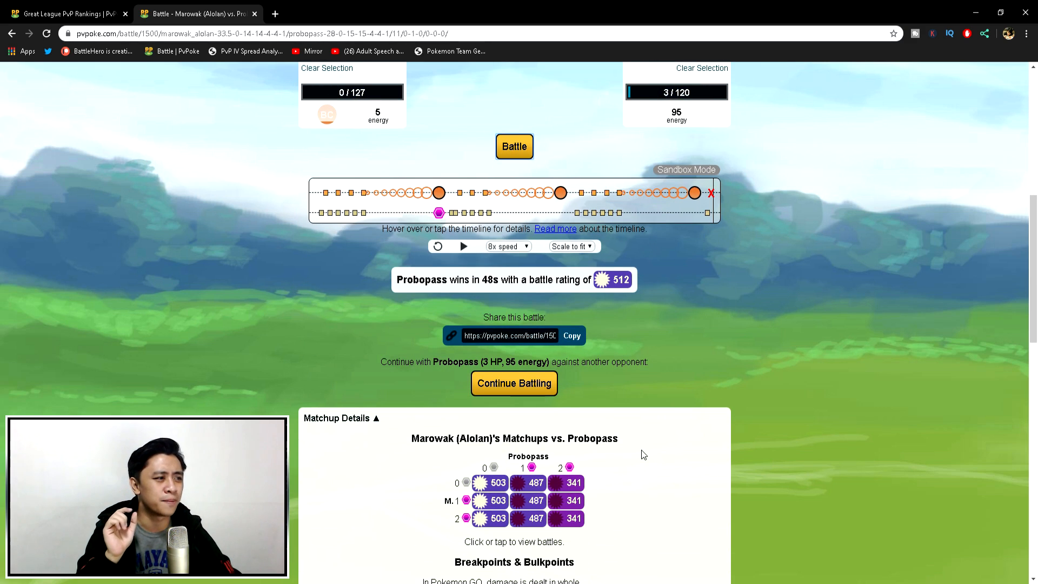
pyautogui.scroll(-3)
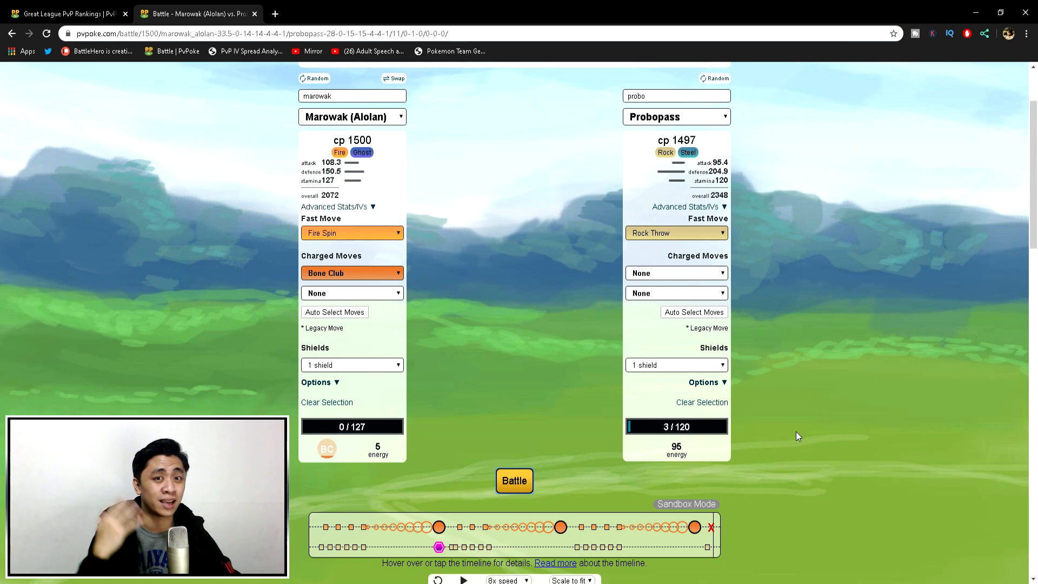
pyautogui.click(338, 205)
pyautogui.write('sableye')
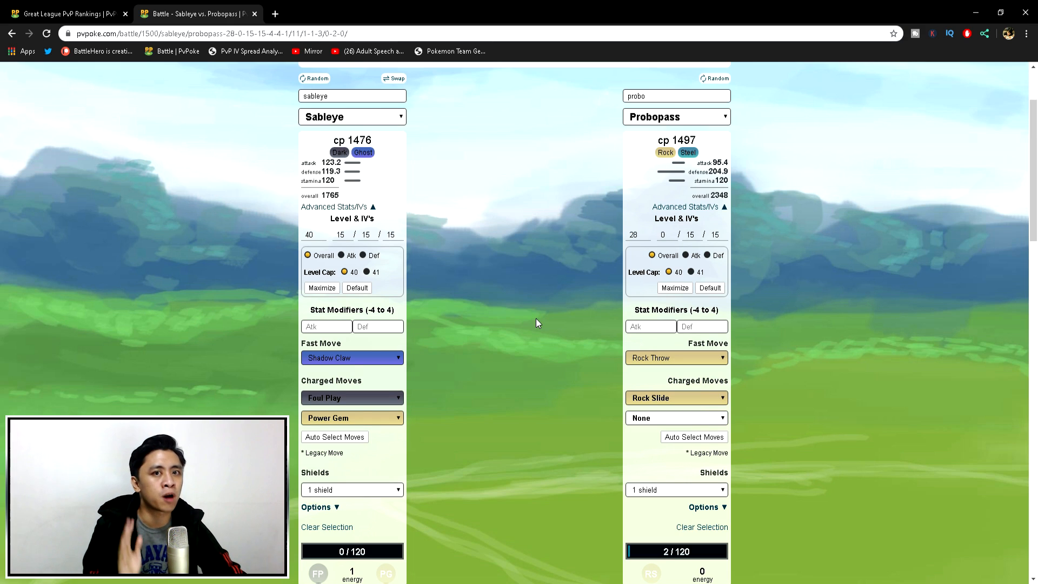
pyautogui.moveTo(536, 306)
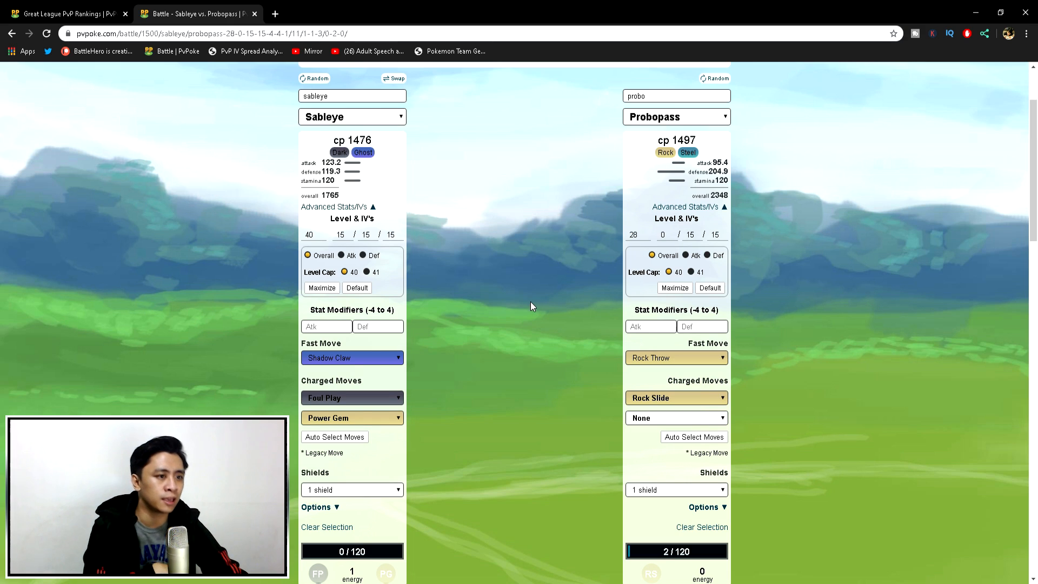
pyautogui.moveTo(532, 333)
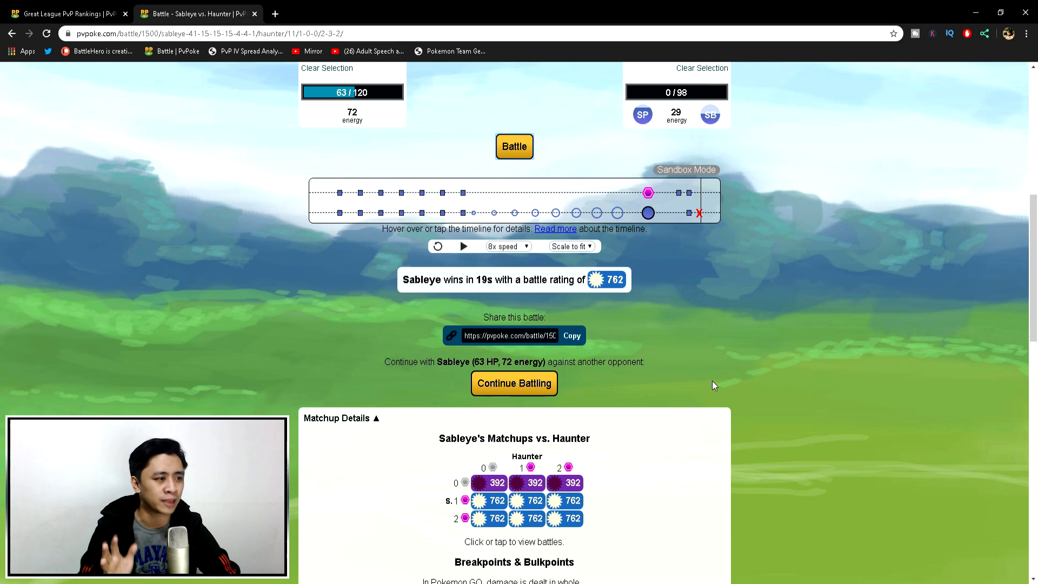
pyautogui.moveTo(814, 356)
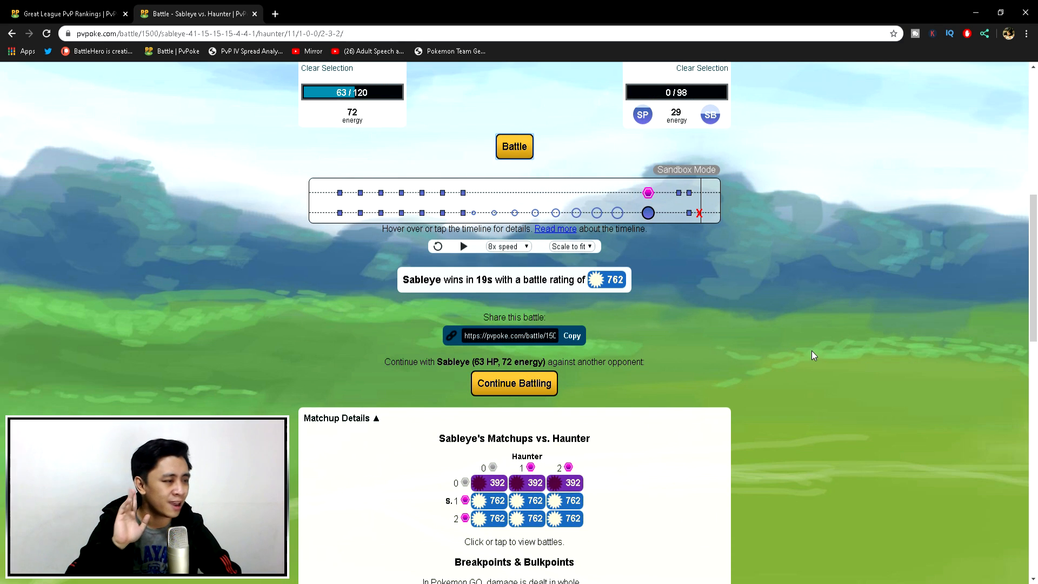
# Step: Run charged-move-less Sableye vs tuned Haunter (733 rating), then Sableye vs Alolan Marowak
pyautogui.scroll(3)
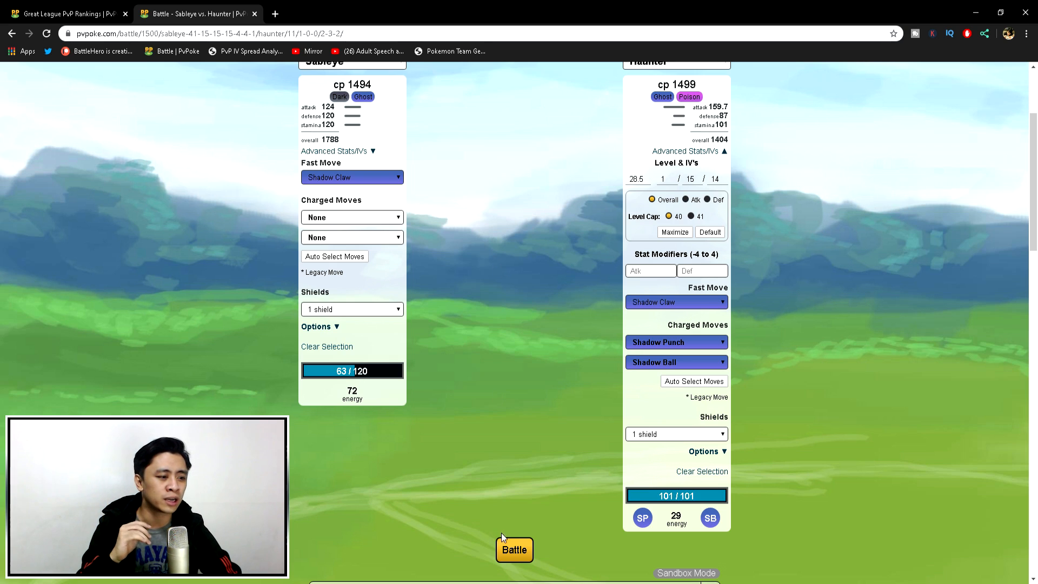
pyautogui.click(515, 550)
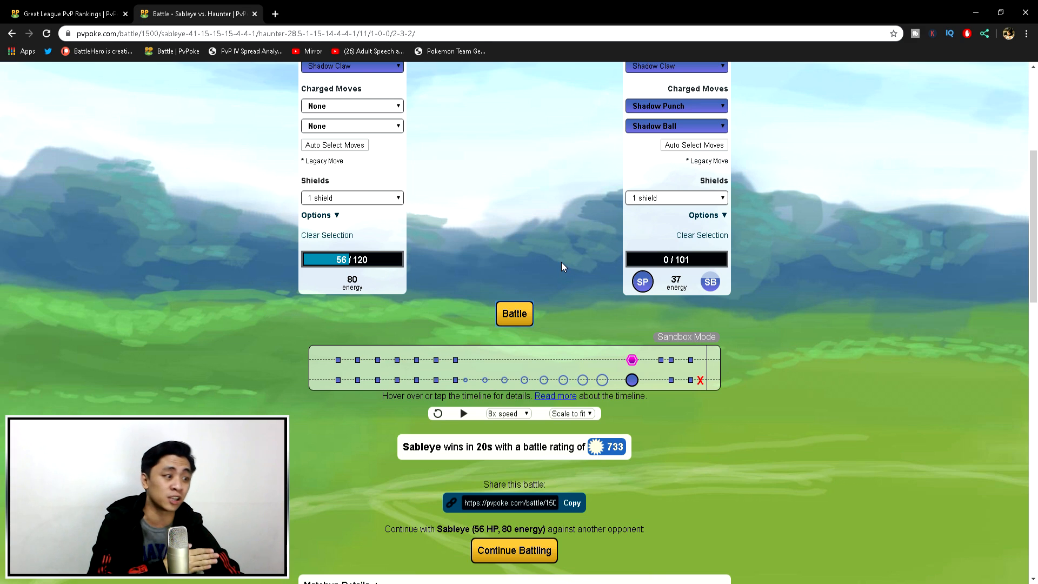
pyautogui.click(513, 550)
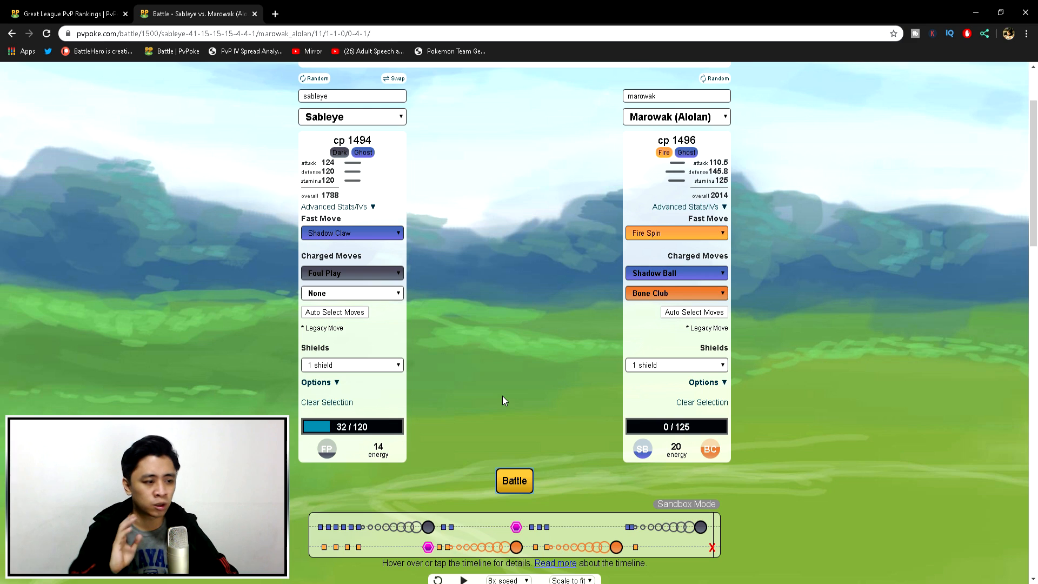
# Step: Run Sableye vs Bone Club-less Alolan Marowak (633 rating), then Haunter with Shadow Punch vs Marowak
pyautogui.click(514, 480)
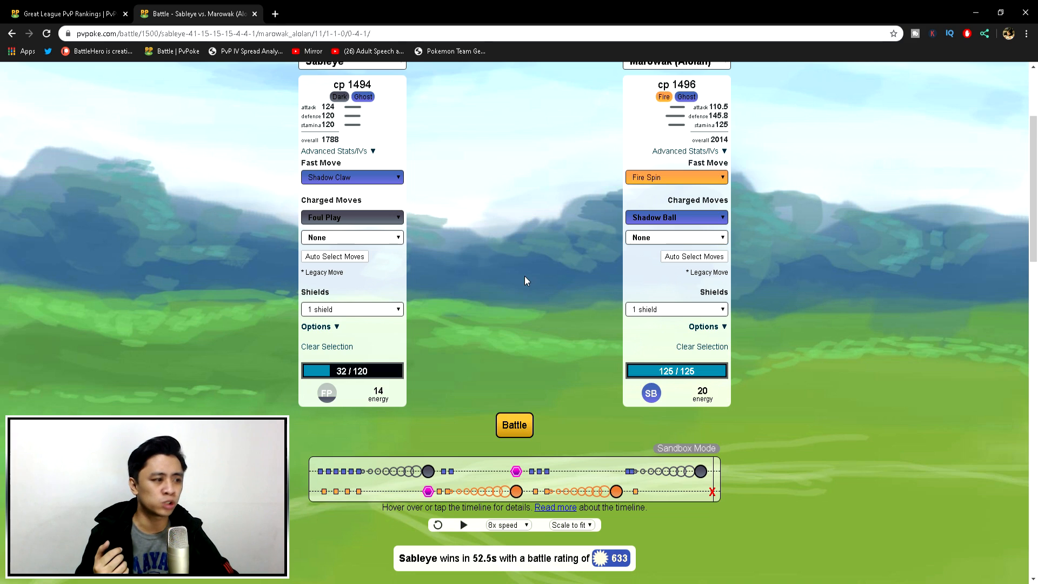
pyautogui.click(515, 424)
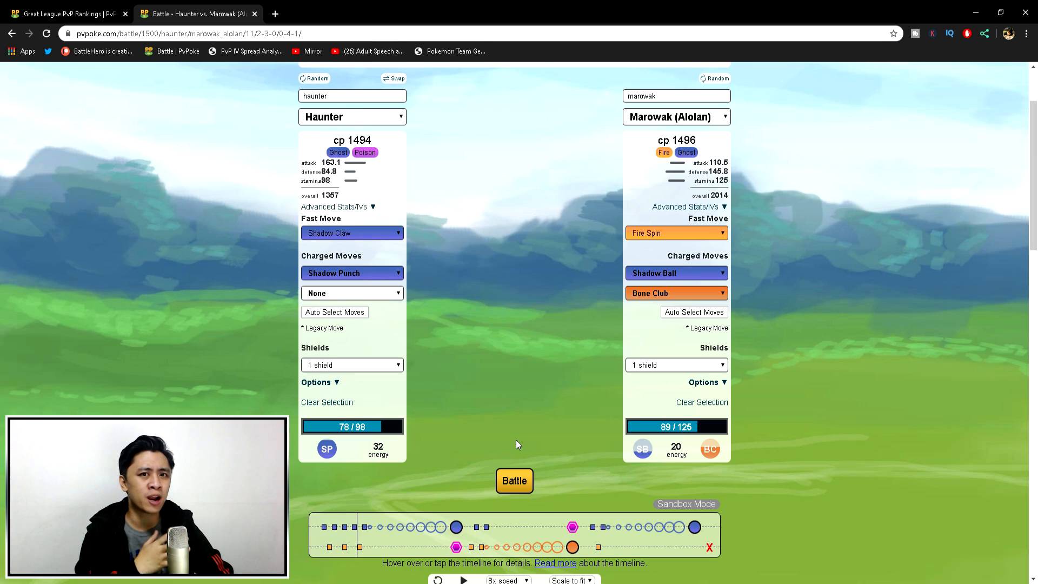
pyautogui.moveTo(493, 476)
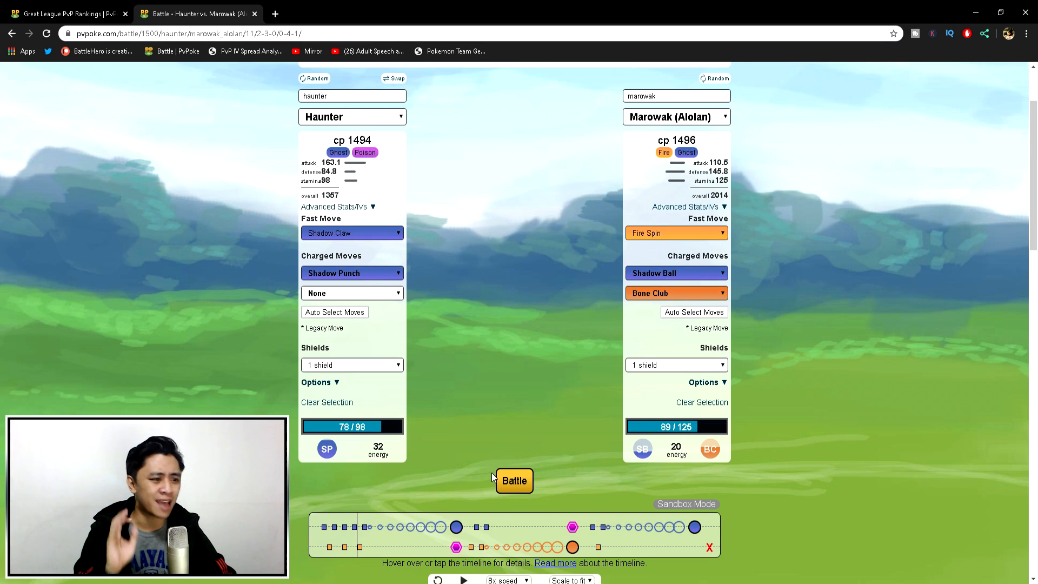
pyautogui.click(515, 480)
pyautogui.write('clefab')
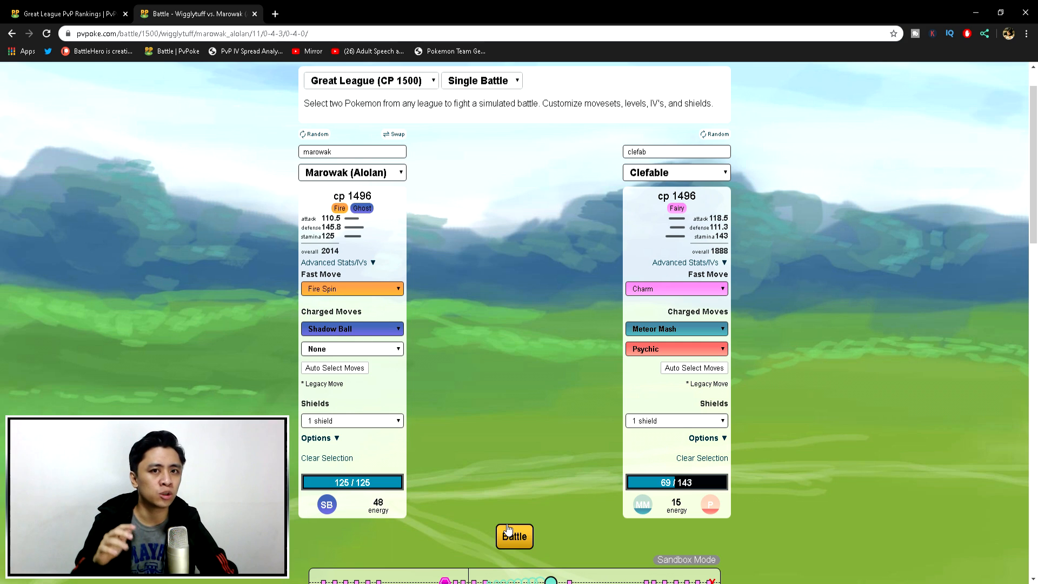
# Step: Run Alolan Marowak vs Clefable, then rerun with Bone Club for a 576-rating win in 59s
pyautogui.click(515, 536)
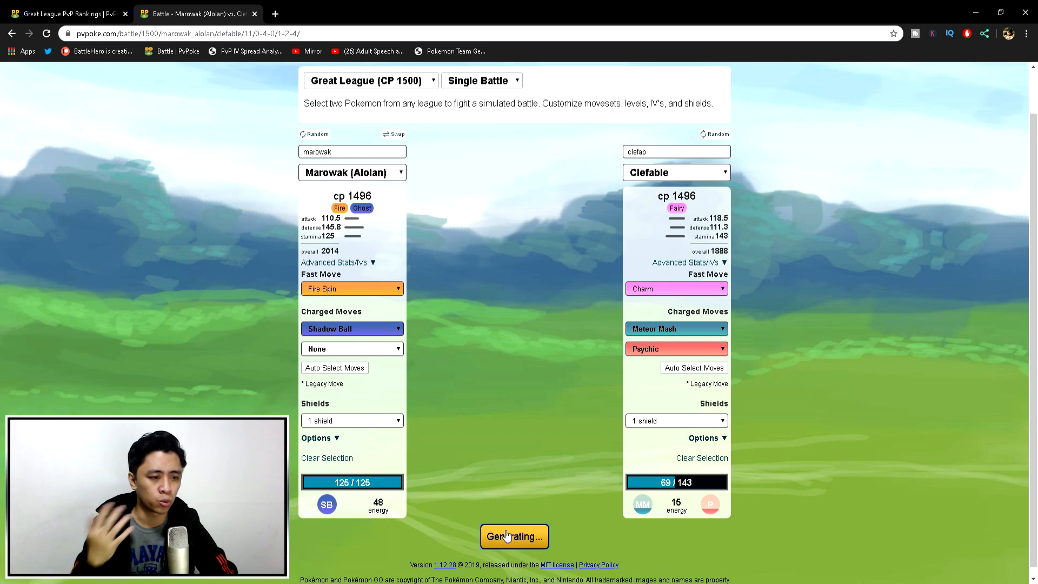
pyautogui.click(515, 536)
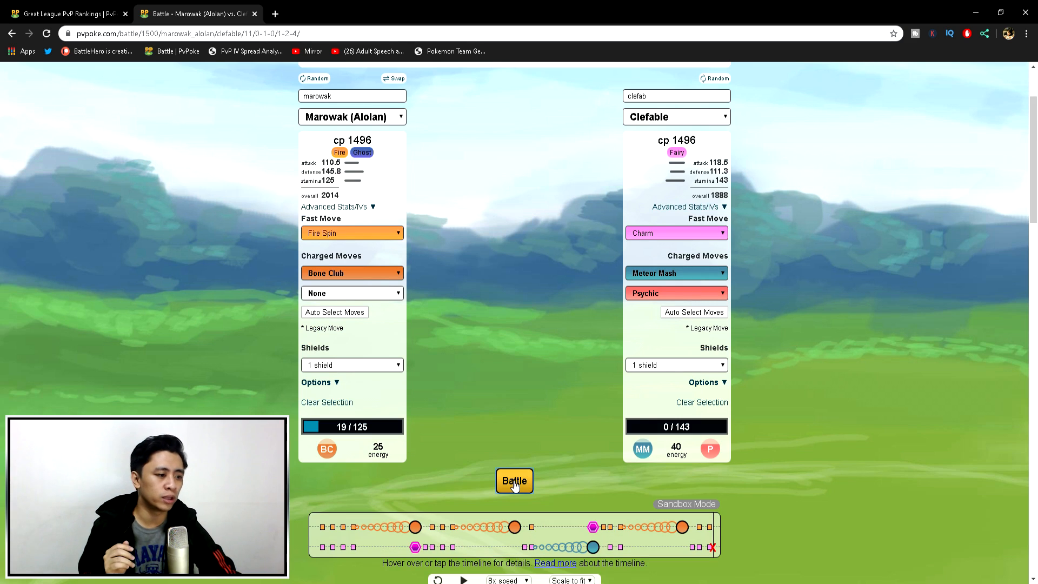
pyautogui.click(515, 480)
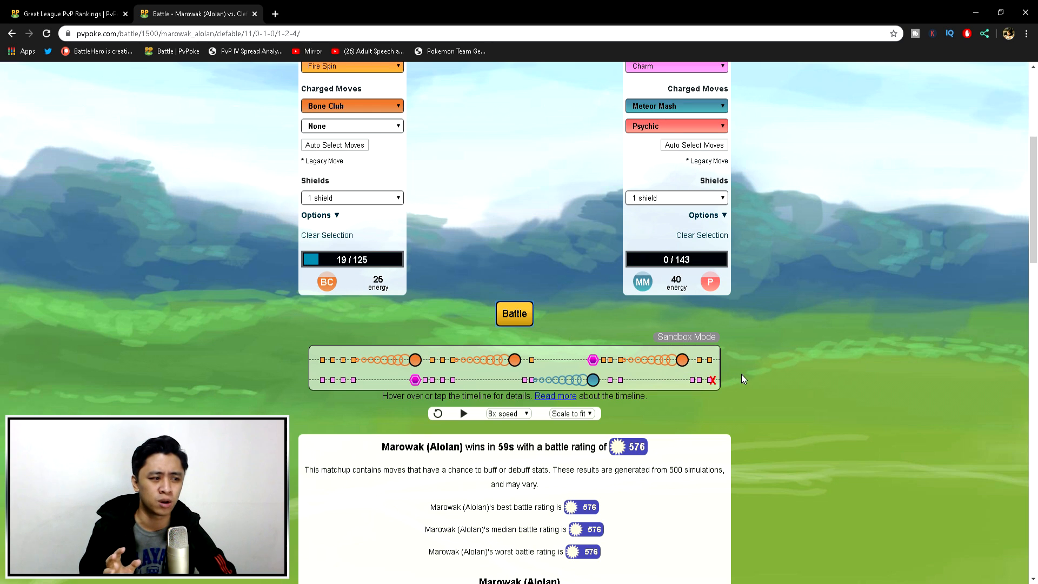
pyautogui.moveTo(822, 315)
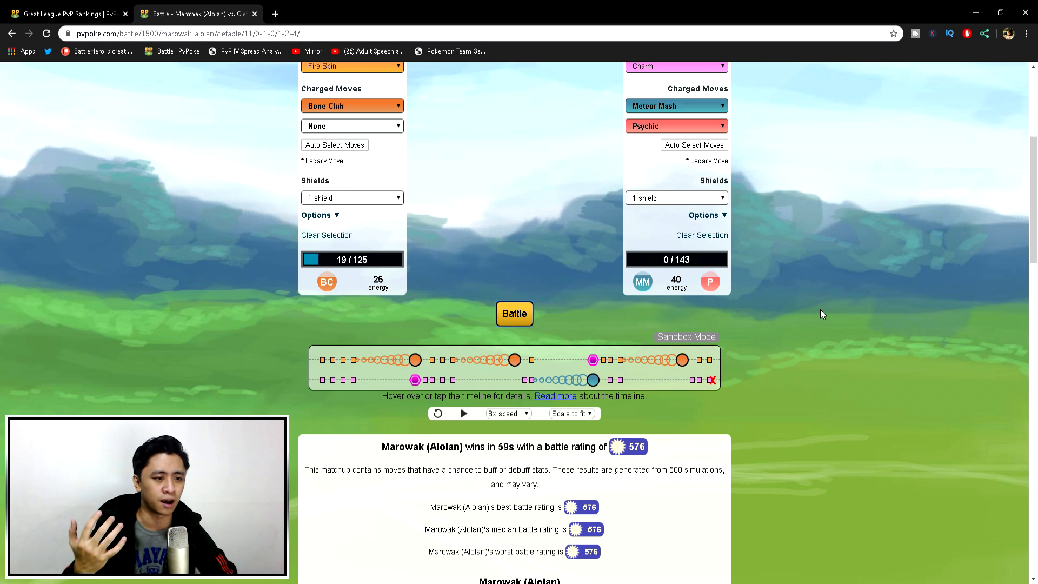